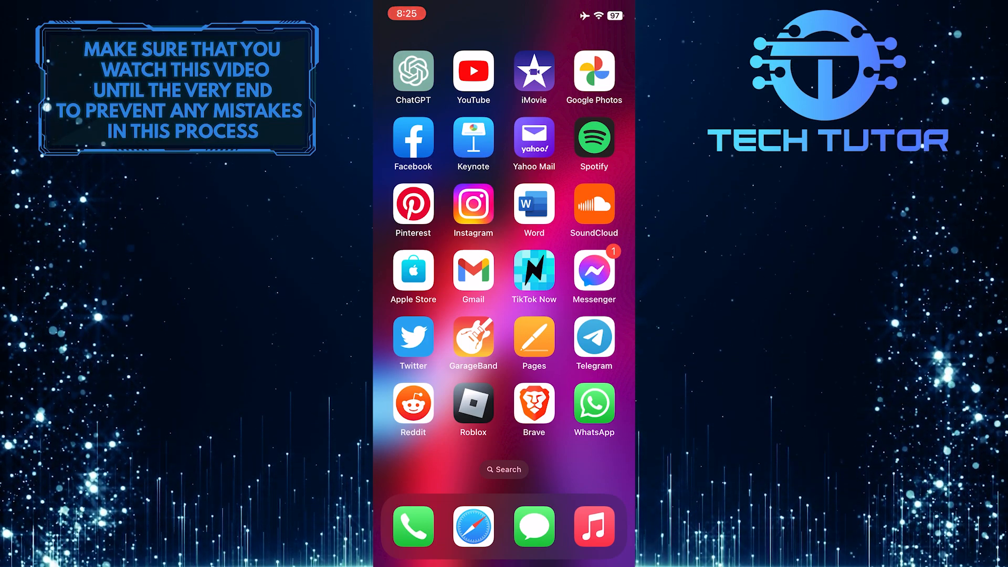
- Launch YouTube from the Home Screen to reach its home feed
{"action": "left_click", "coordinate": [473, 71]}
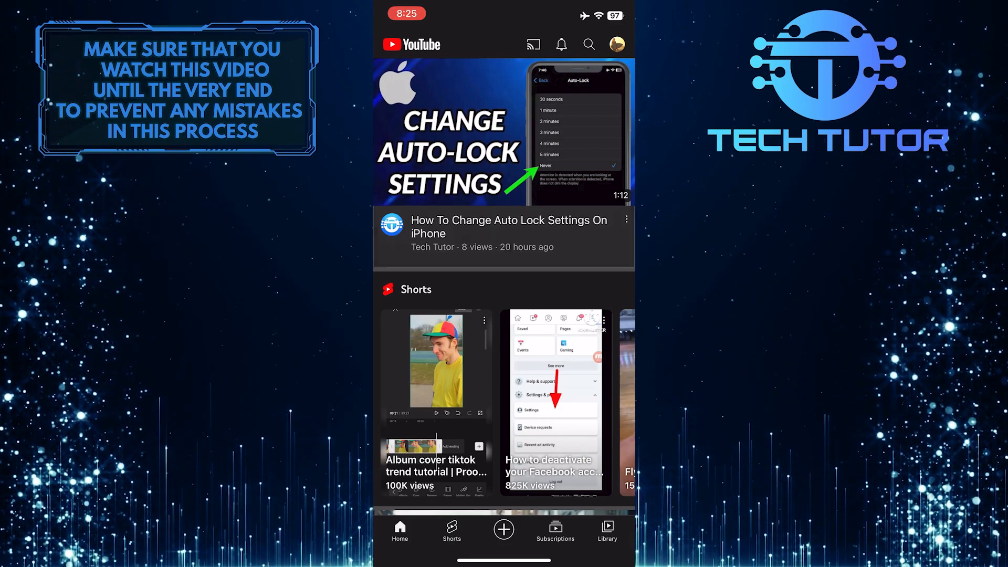
- Open the 'How To Change Auto Lock Settings On iPhone' video from the top of the feed
{"action": "left_click", "coordinate": [503, 134]}
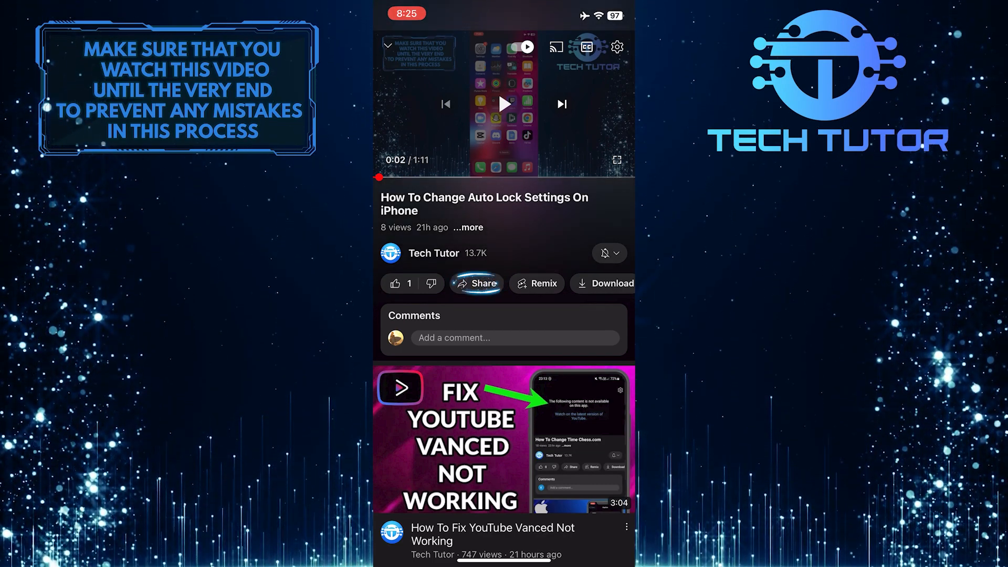
- Copy the Auto Lock video's link from the share sheet
{"action": "left_click", "coordinate": [477, 283]}
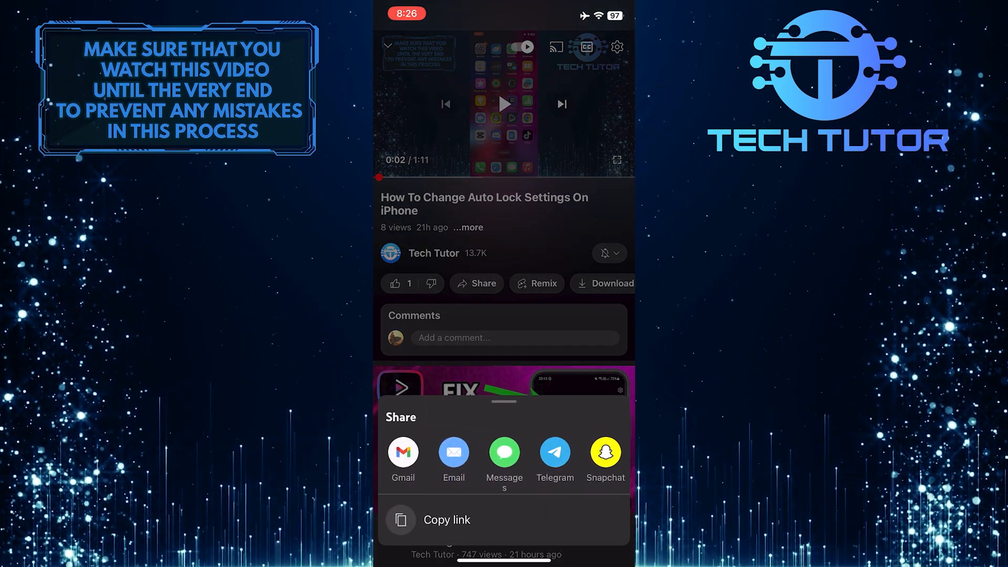
{"action": "scroll", "scroll_direction": "left", "scroll_amount": 3}
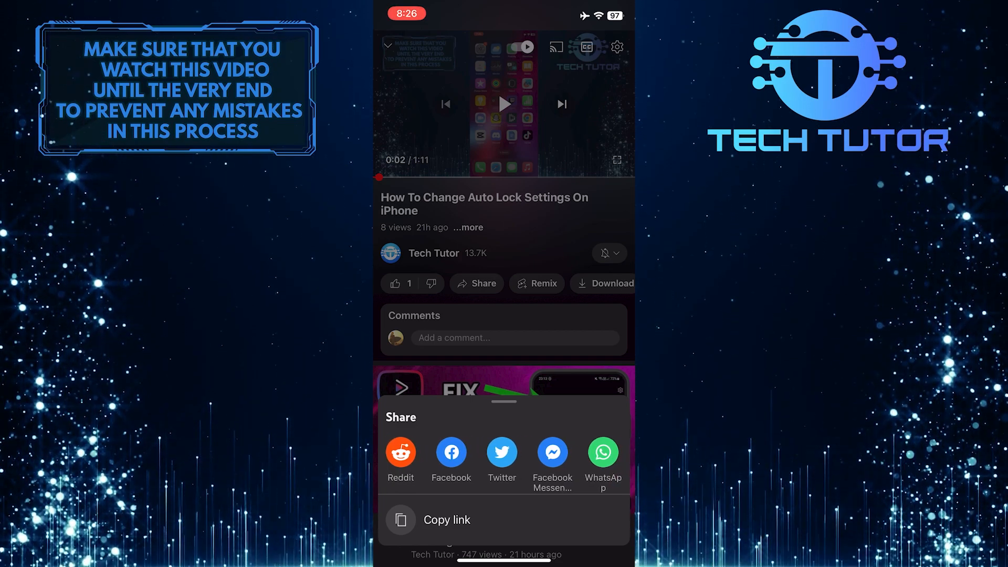
{"action": "left_click", "coordinate": [447, 520]}
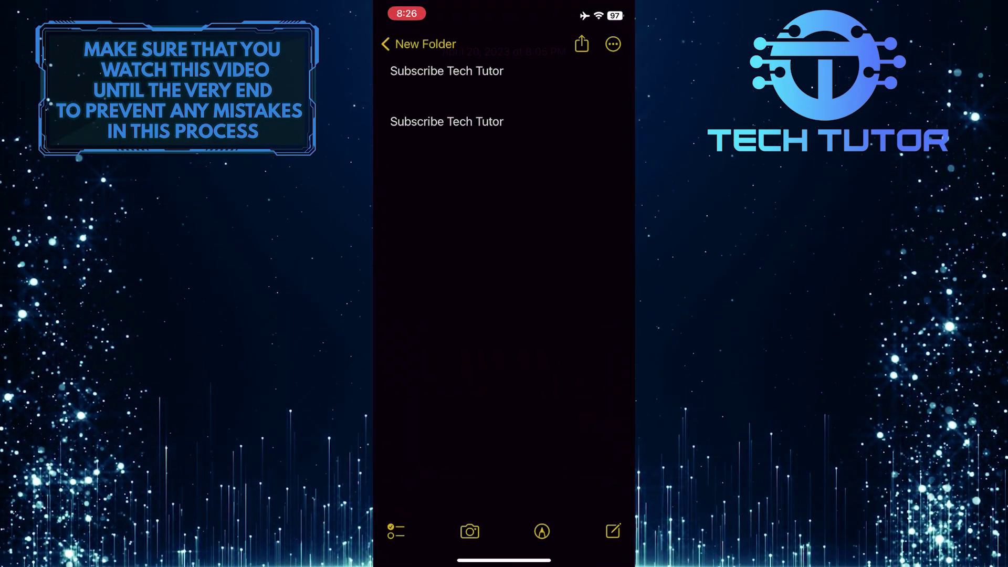
{"action": "left_click", "coordinate": [447, 122]}
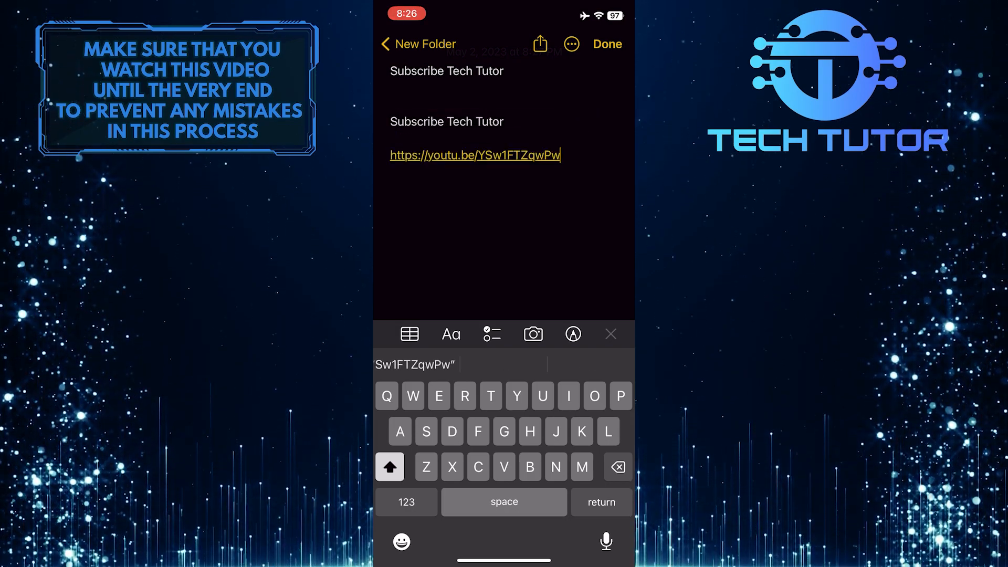
{"action": "left_click", "coordinate": [607, 44]}
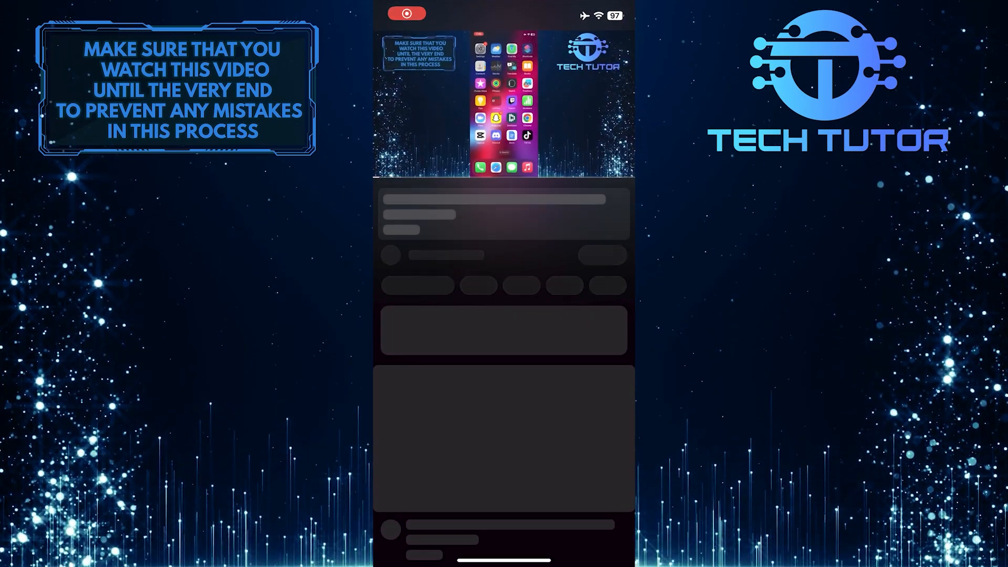
{"action": "left_click", "coordinate": [504, 105]}
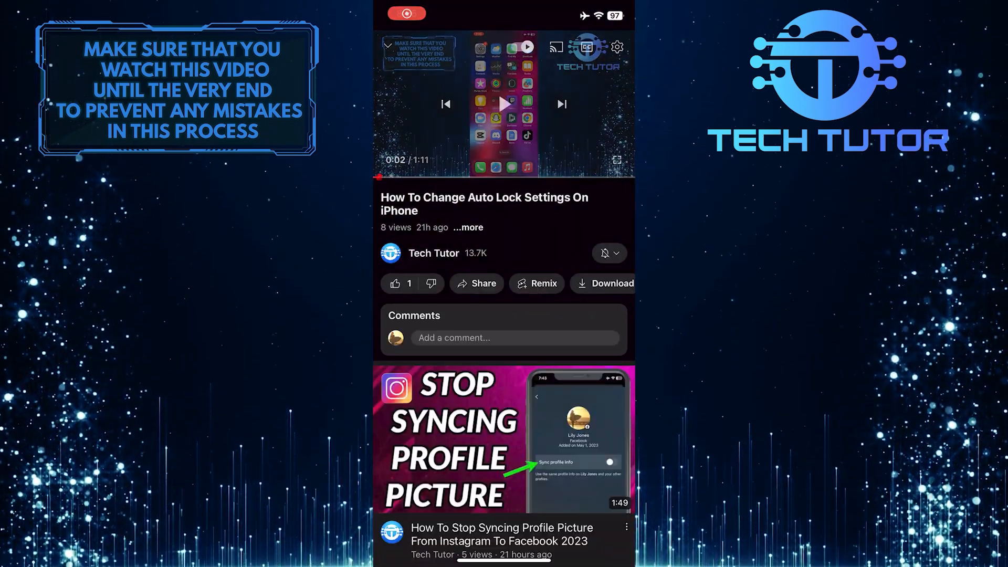